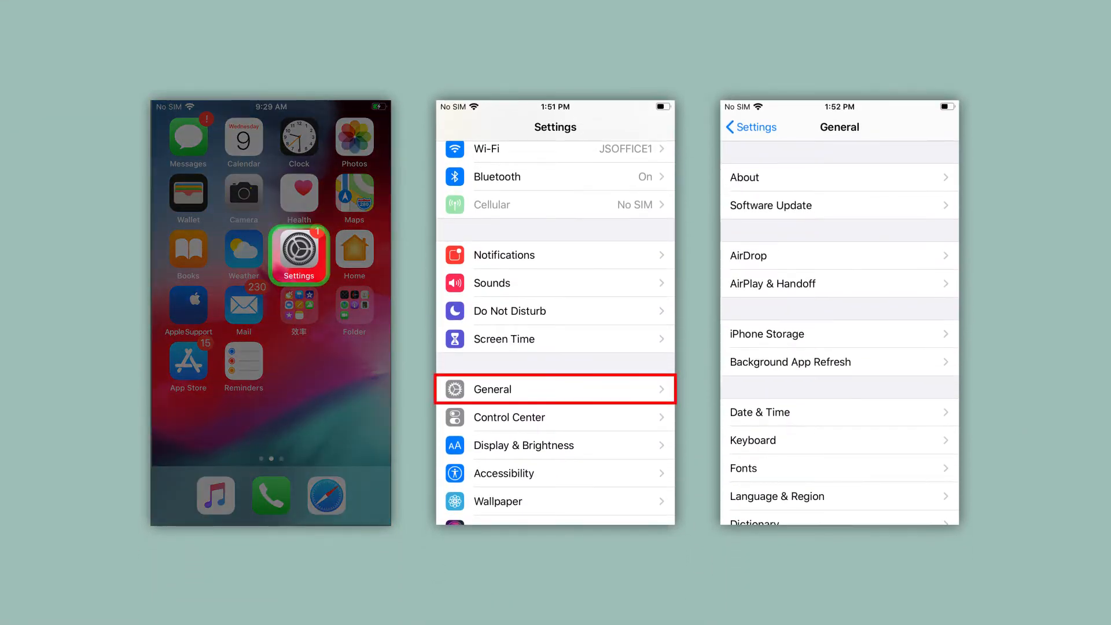
Reach the General settings page from the home screen via the Settings app.
click(840, 206)
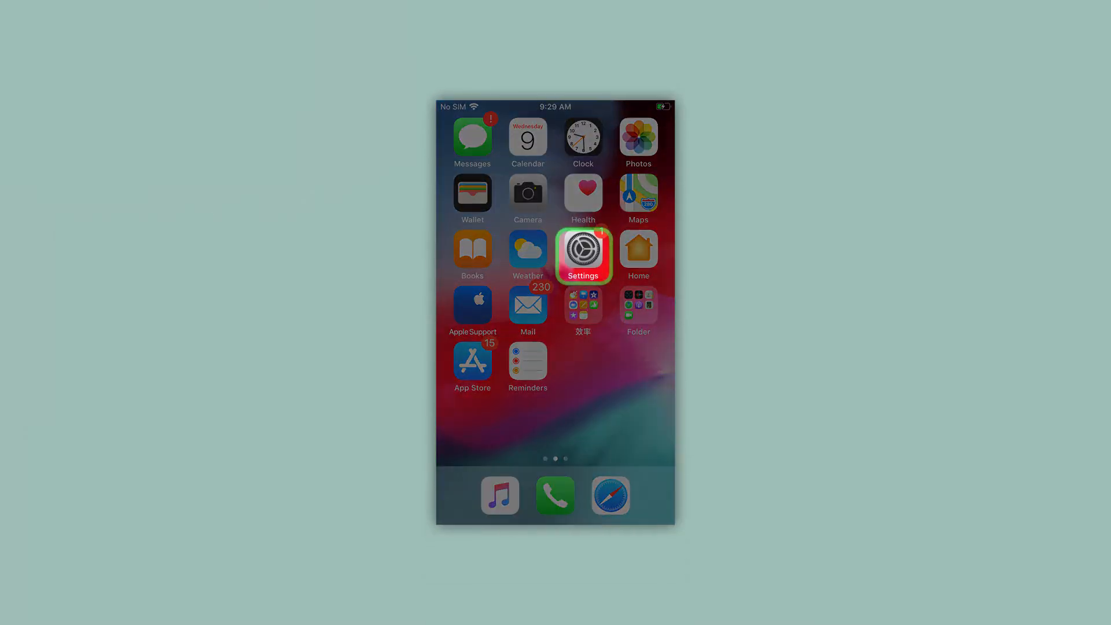
Show the Apple ID account page in Settings with its Sign Out option in view.
click(582, 253)
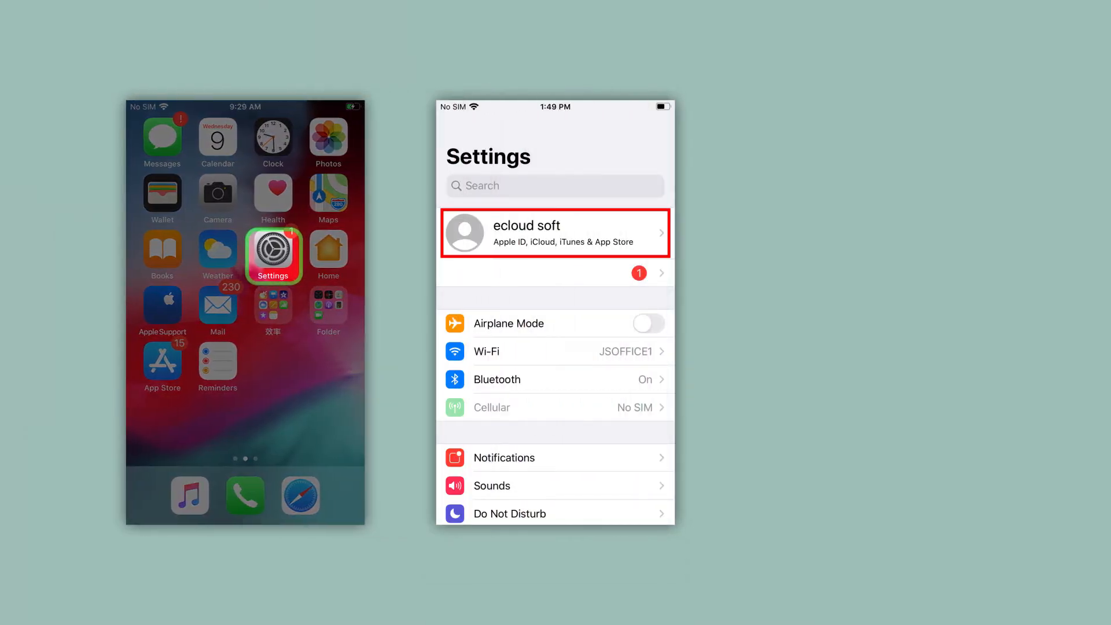
click(554, 233)
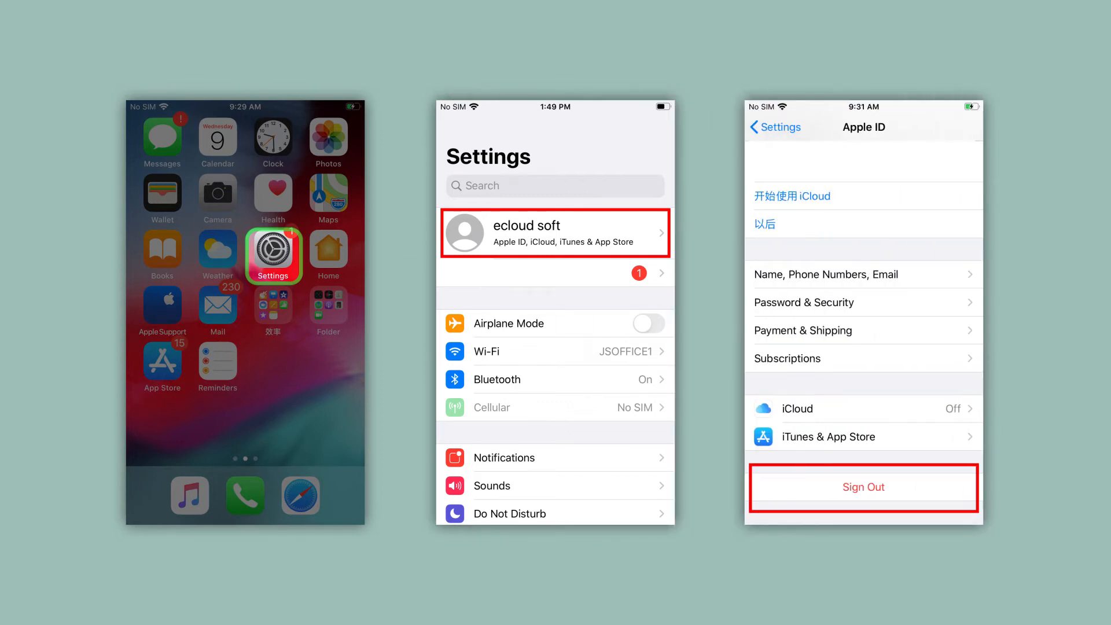
scroll(down, 3)
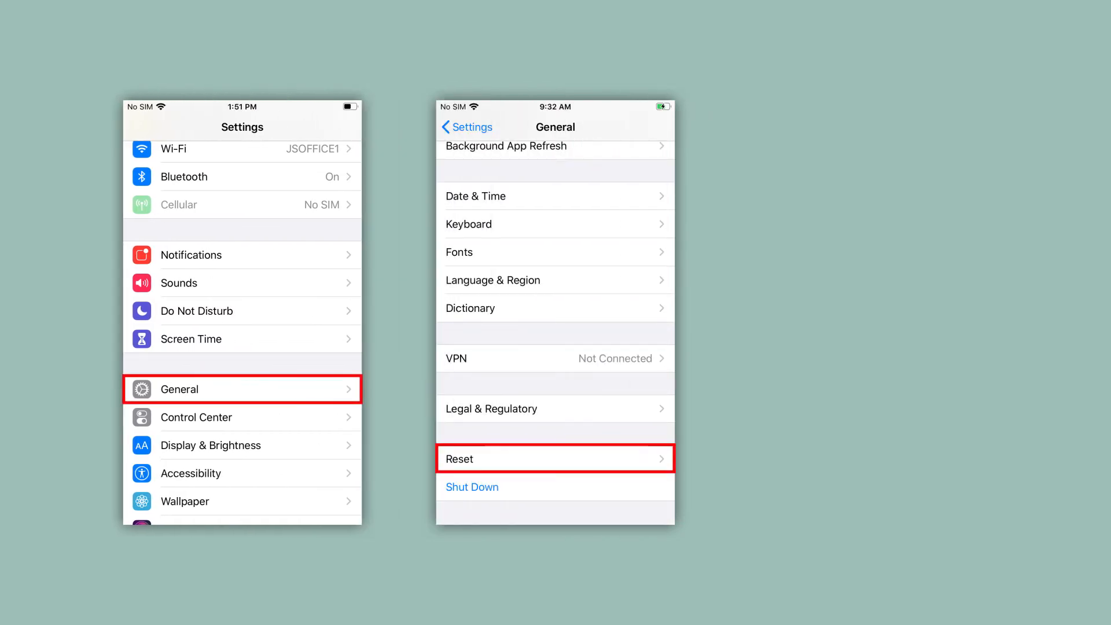
Reach the Reset options at the bottom of the General settings.
click(556, 459)
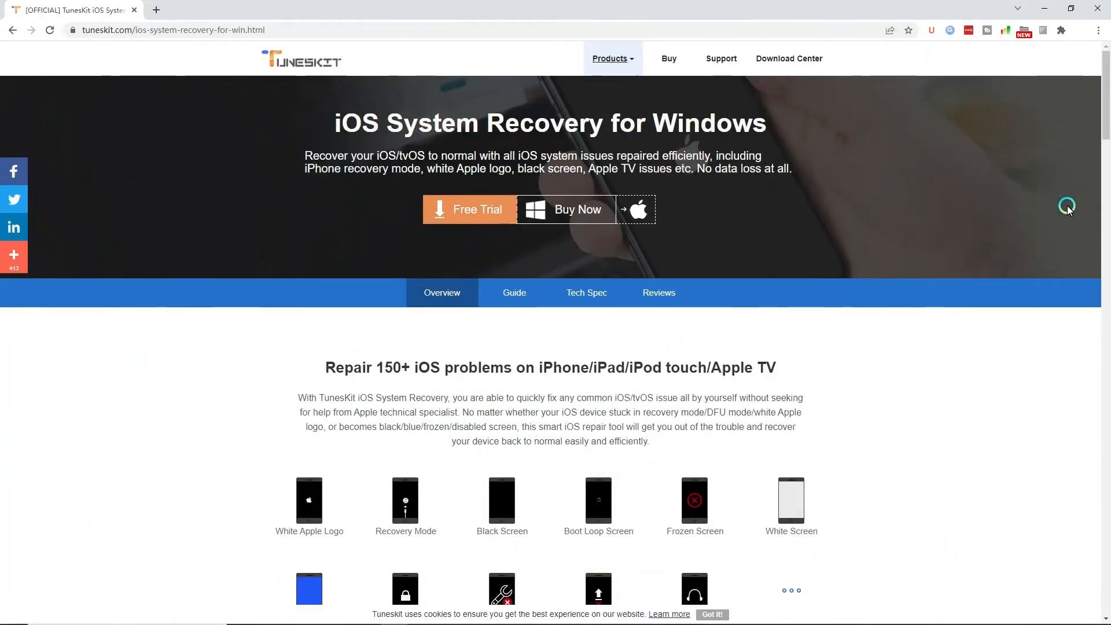
Review the iOS System Recovery for Windows page down to its two repair modes.
scroll(down, 3)
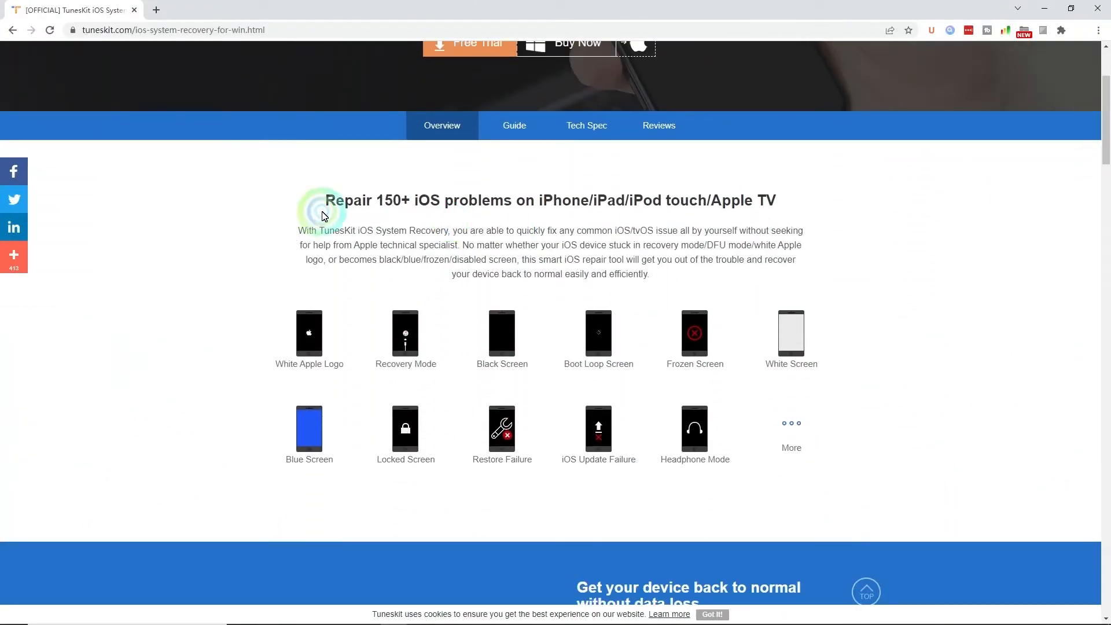
scroll(down, 3)
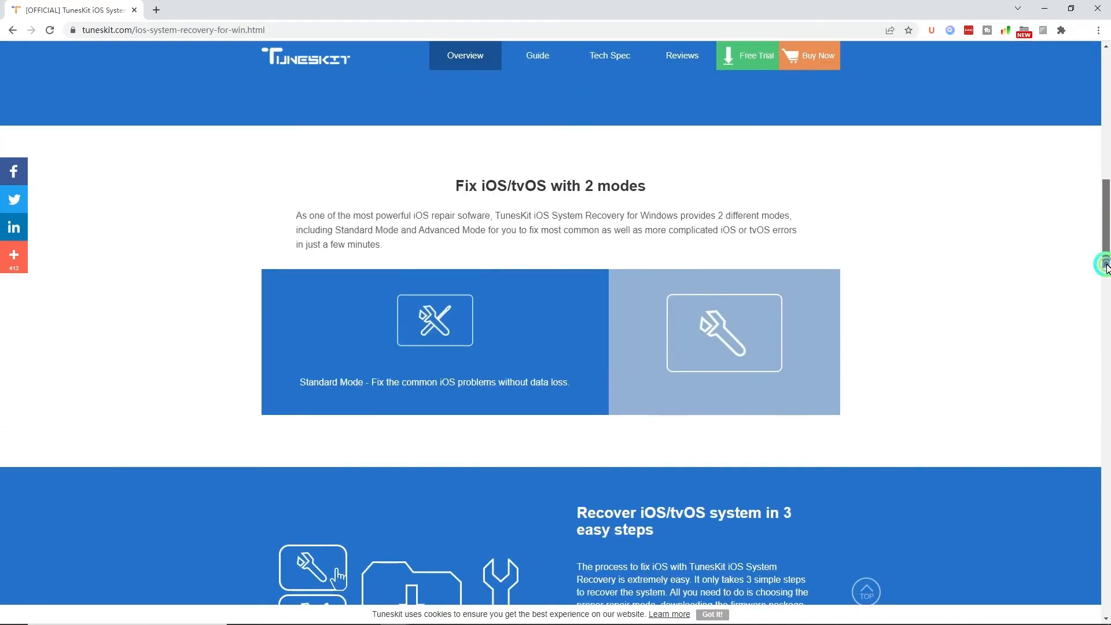
scroll(down, 3)
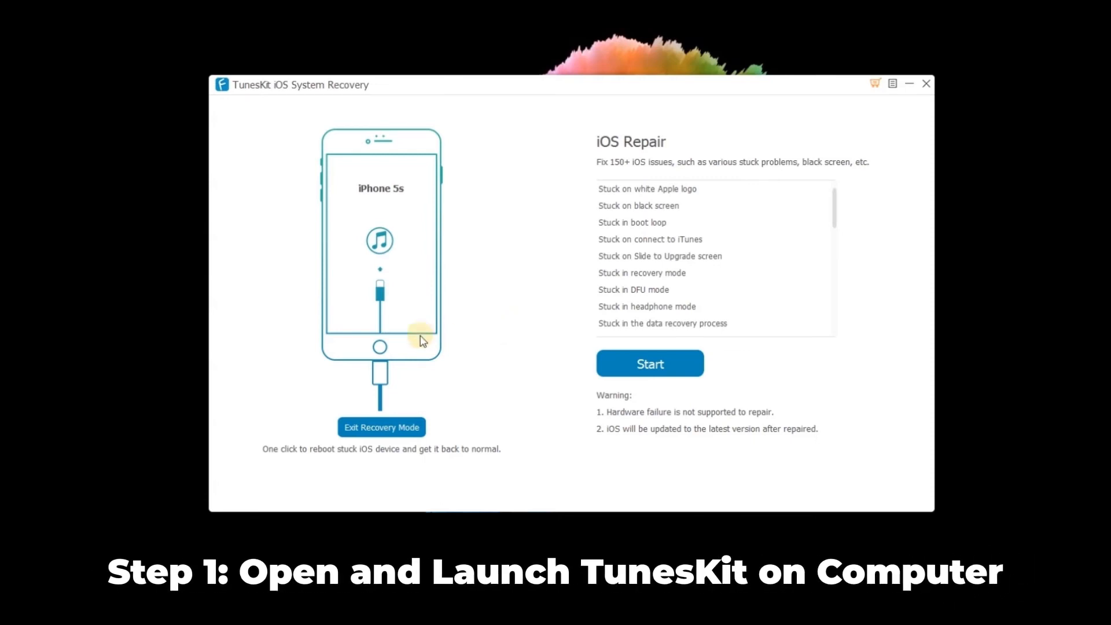
mouse_move(375, 305)
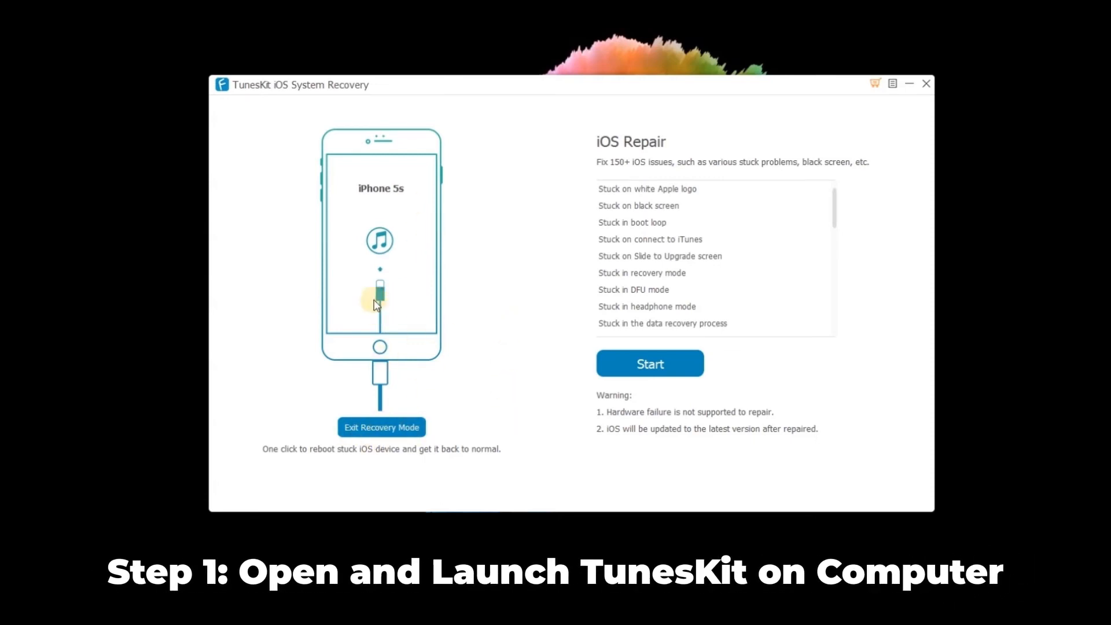
mouse_move(438, 385)
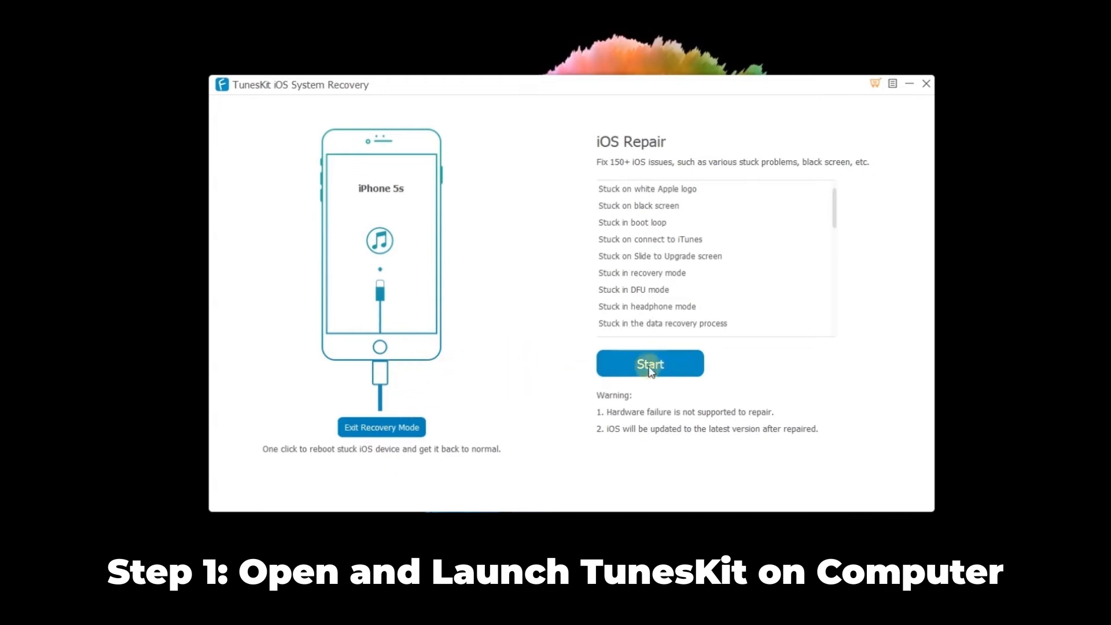
Start the iOS repair for the connected iPhone 5s.
click(649, 363)
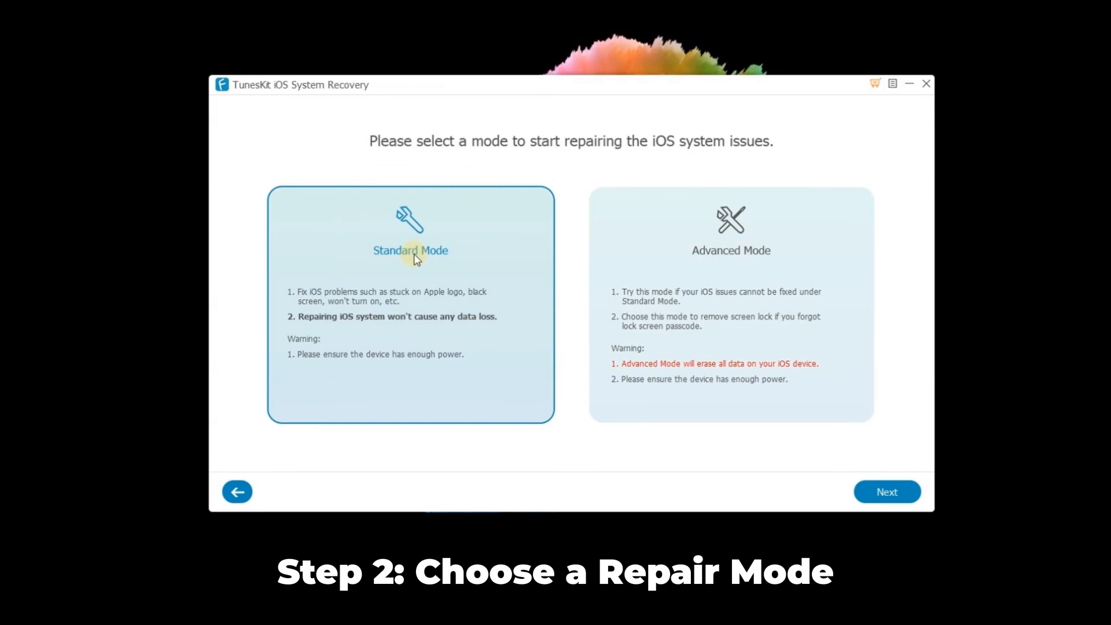
mouse_move(887, 492)
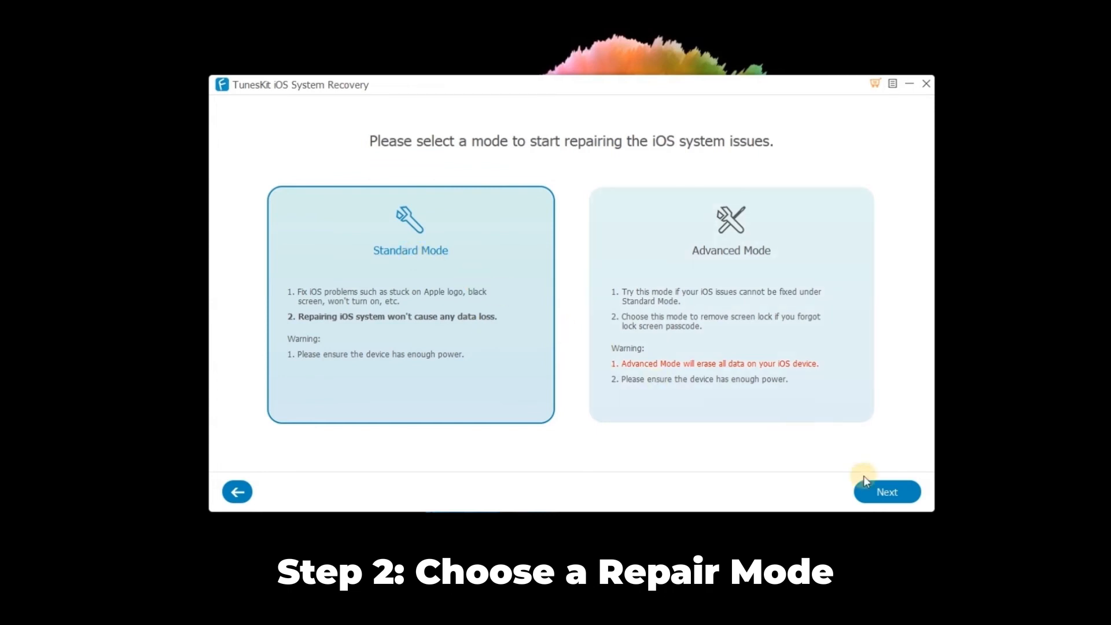
Confirm Standard Mode as the repair mode for the iPhone 5s.
click(887, 492)
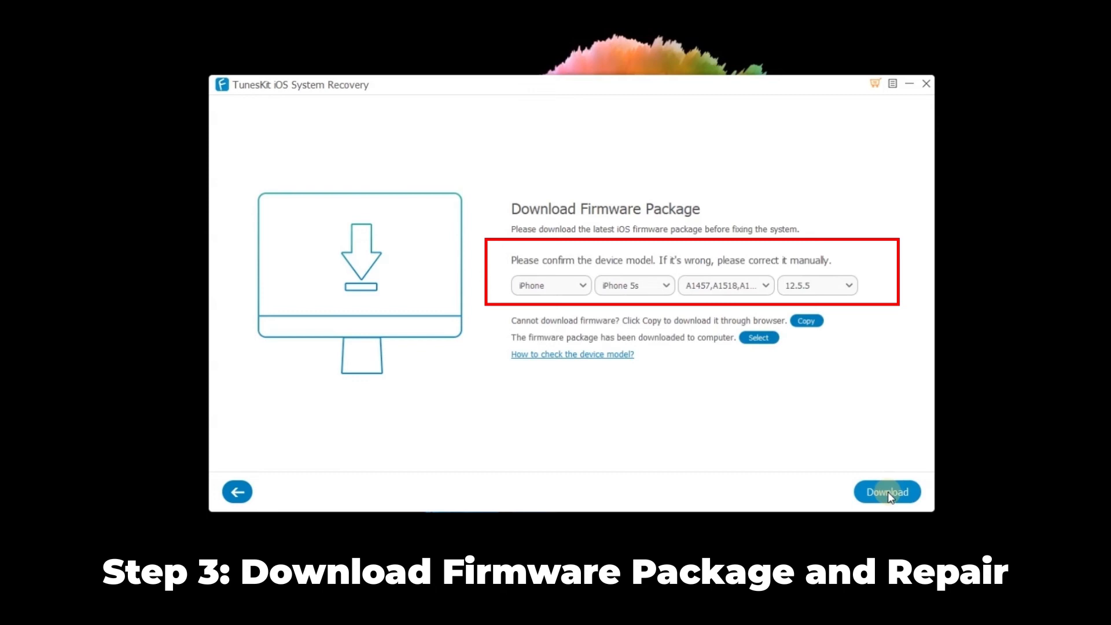
Download the iOS 12.5.5 firmware for the iPhone 5s and begin the system fix.
click(887, 493)
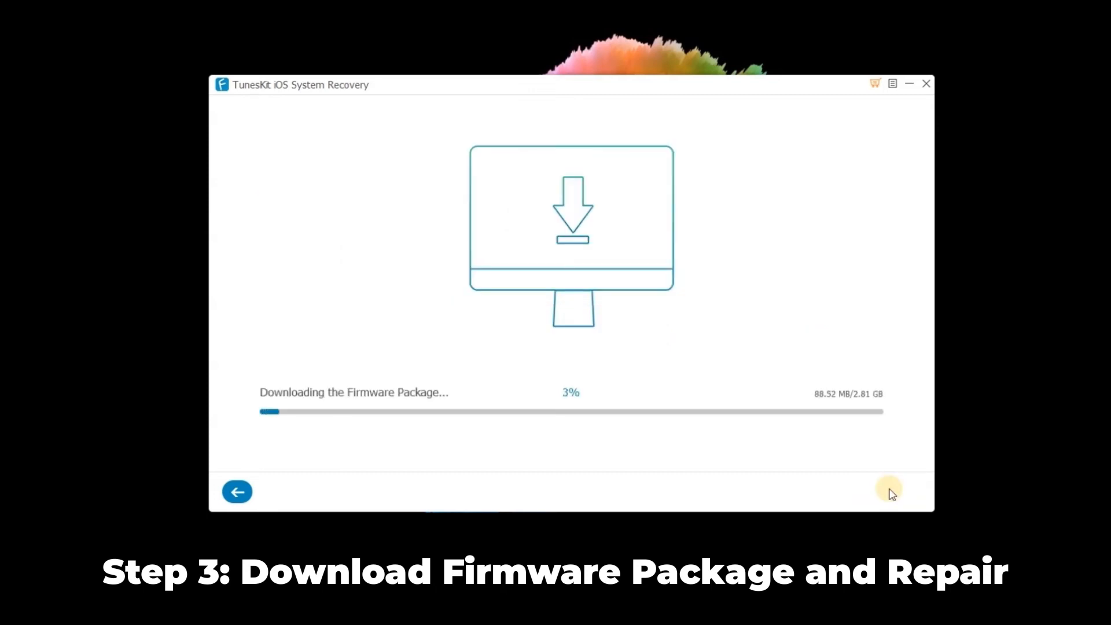
mouse_move(687, 459)
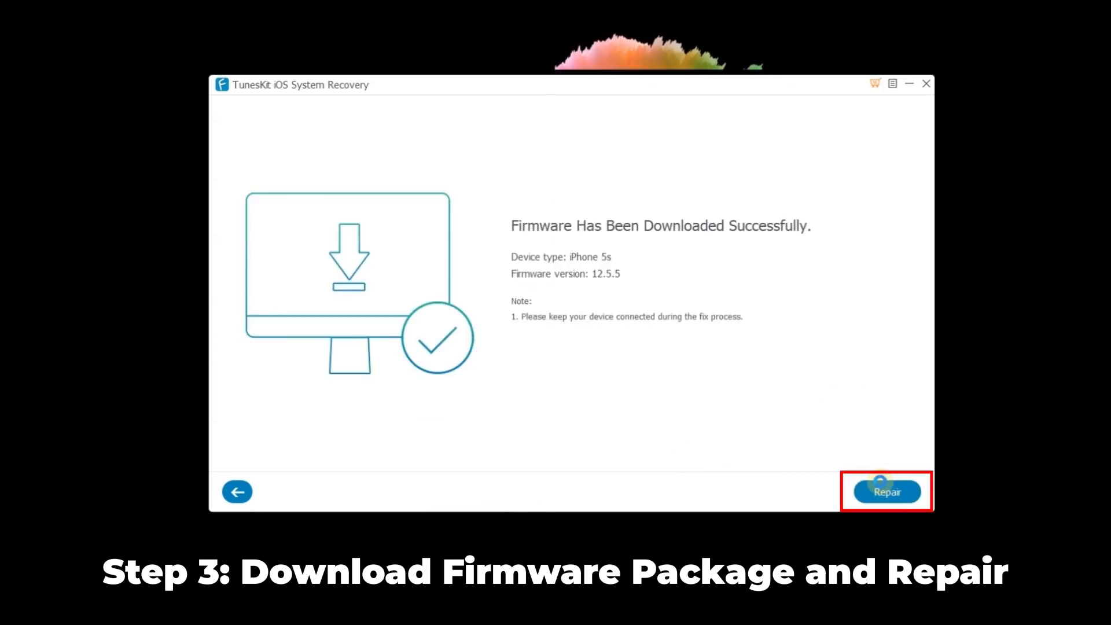
click(886, 491)
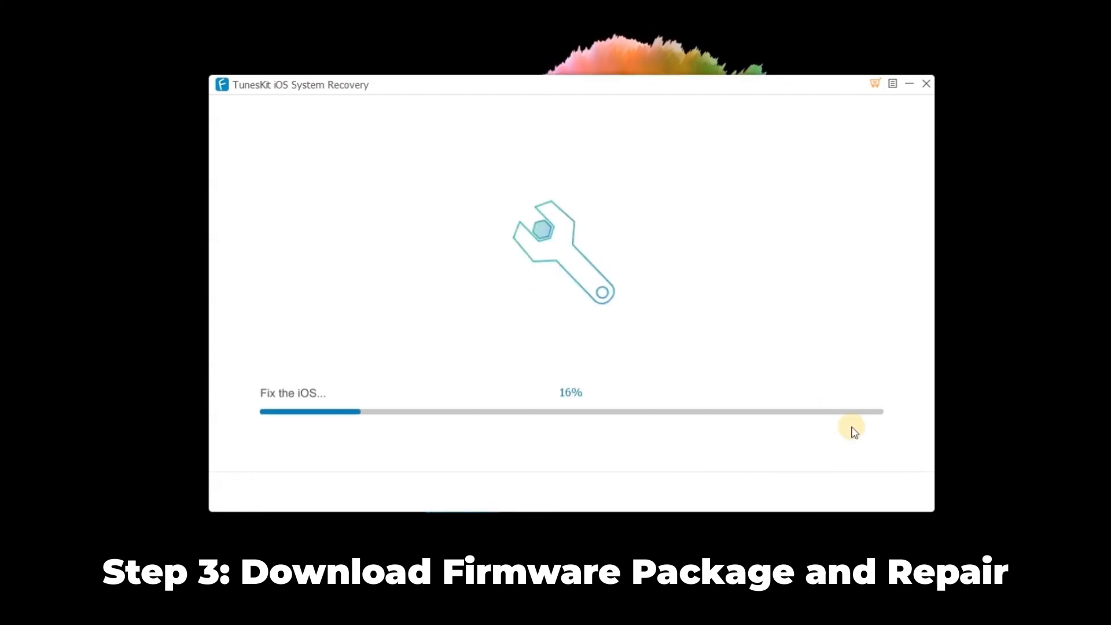